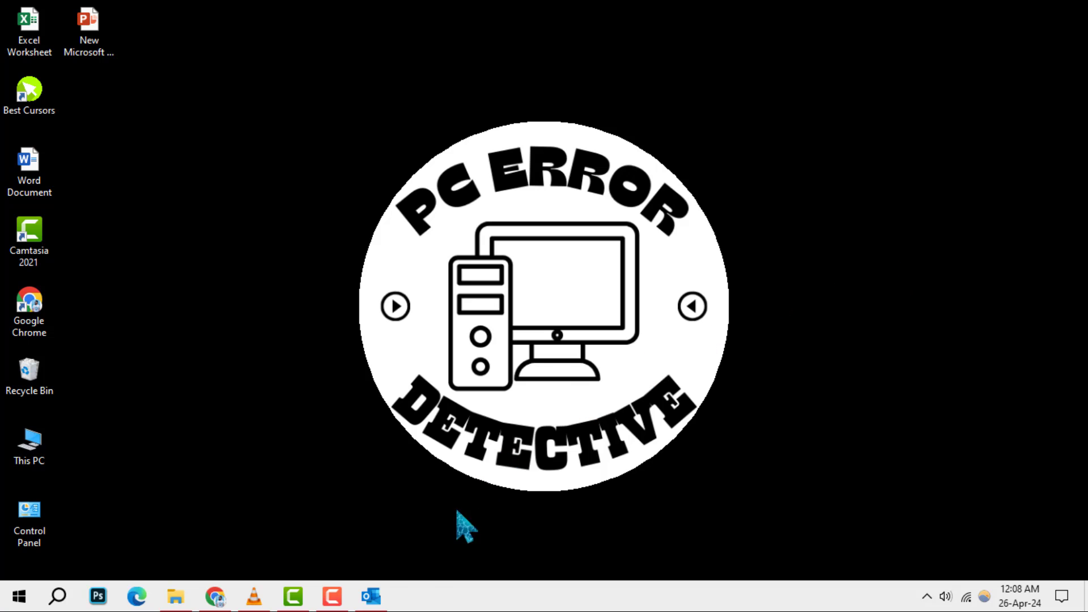
- Launch Outlook from the taskbar and create a blank new email message
left_click(371, 596)
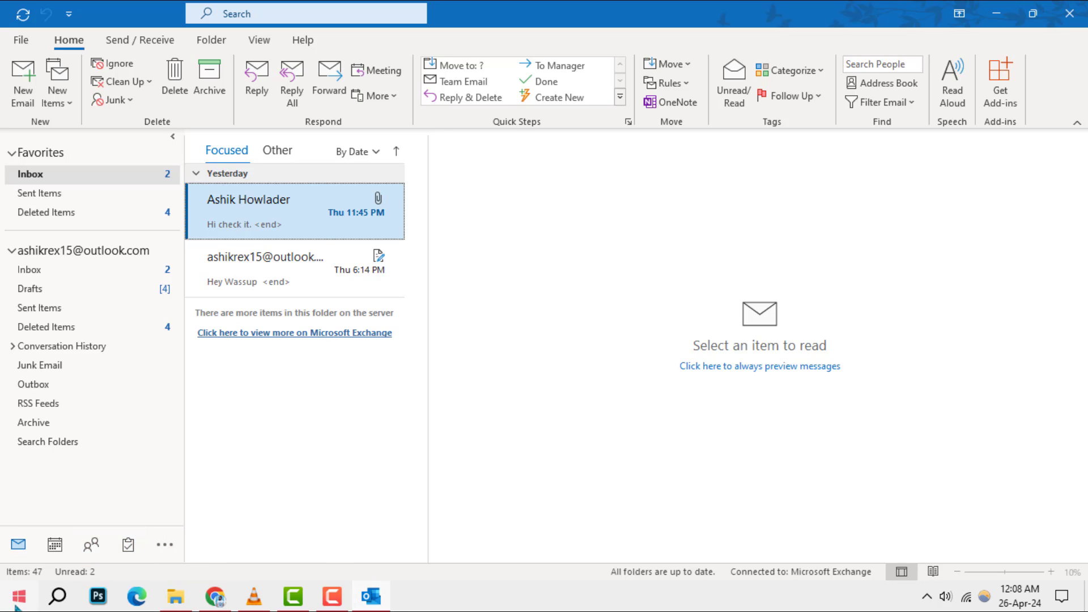
left_click(13, 596)
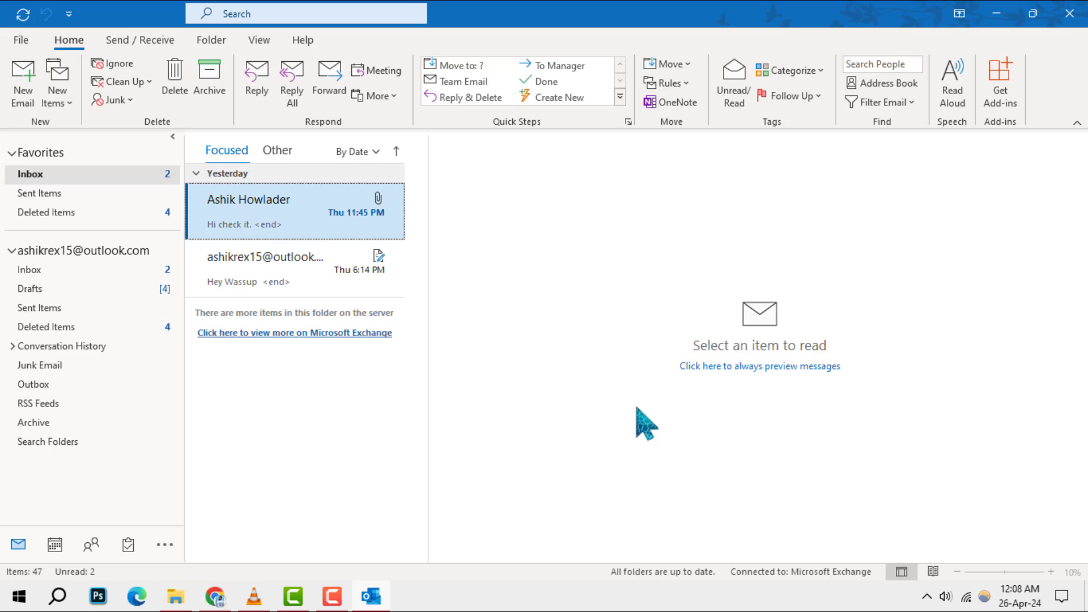
mouse_move(22, 82)
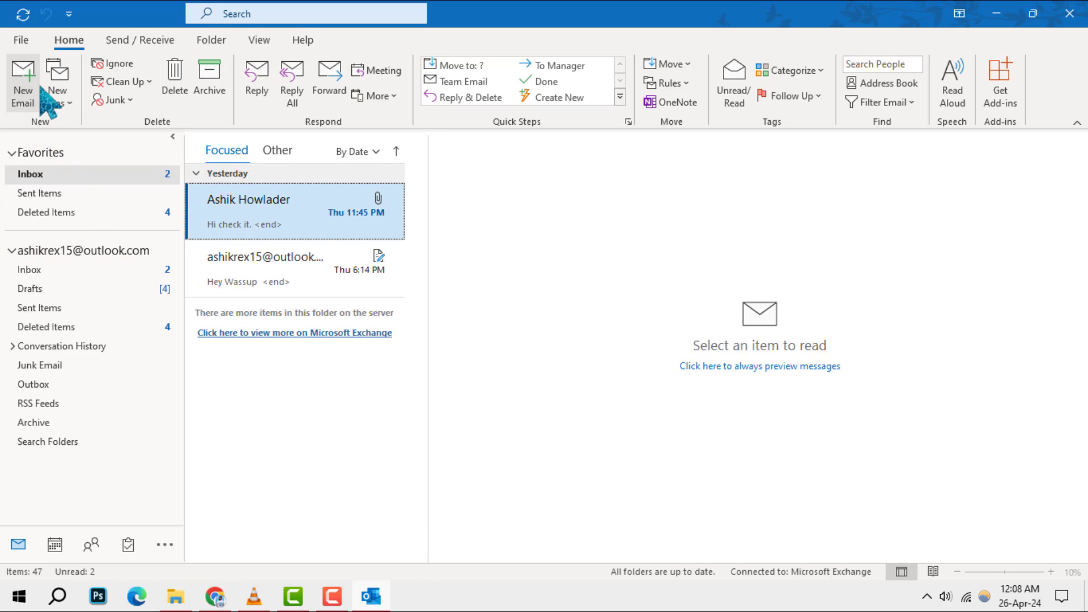
left_click(22, 81)
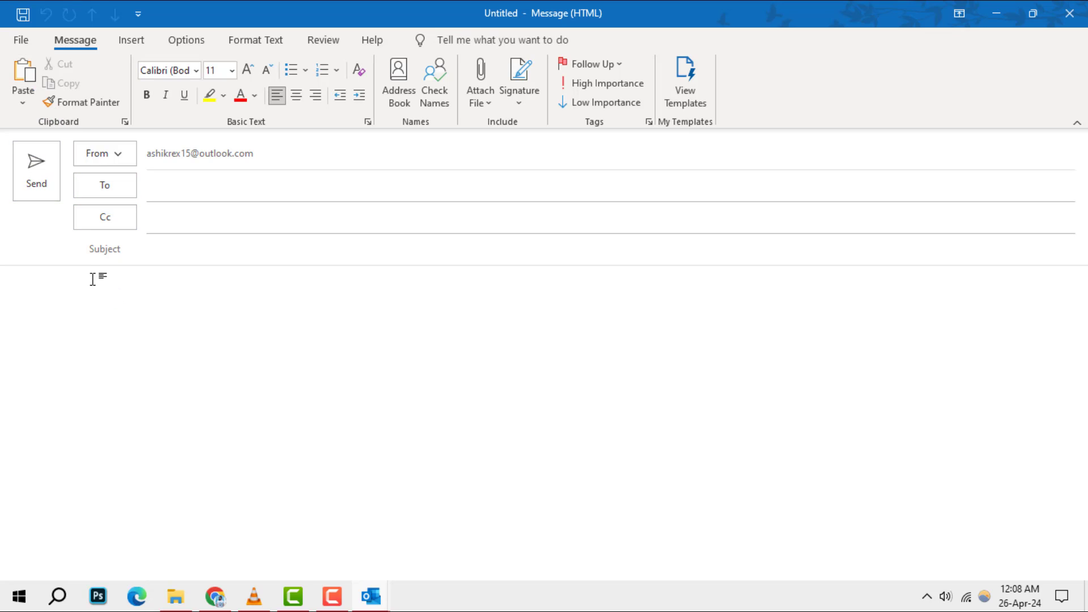
- In the draft's Options ribbon, toggle the From field off and back on via Show Fields
left_click(184, 39)
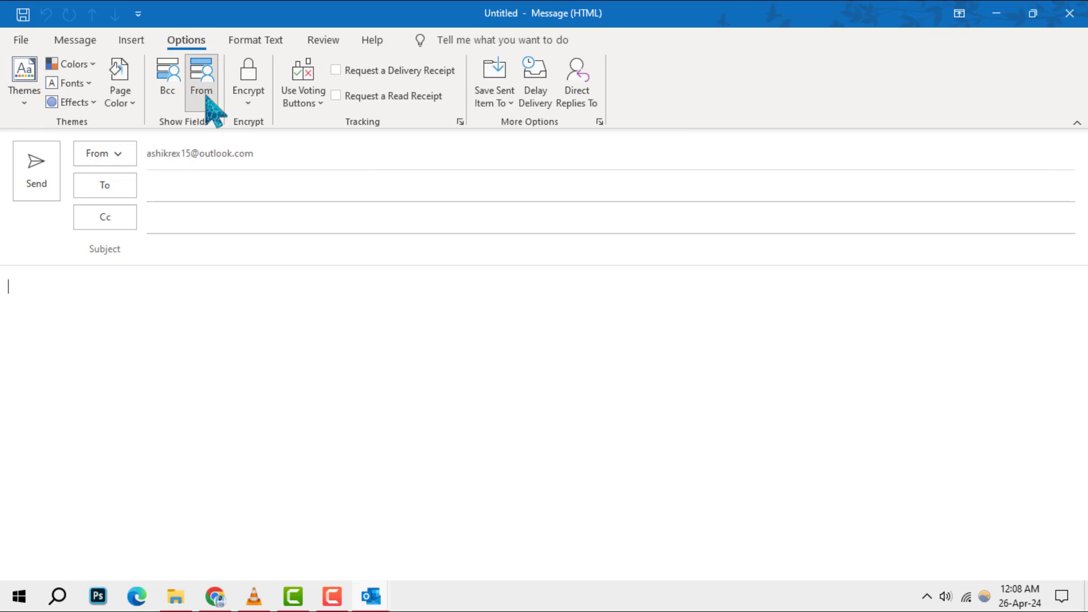
mouse_move(202, 73)
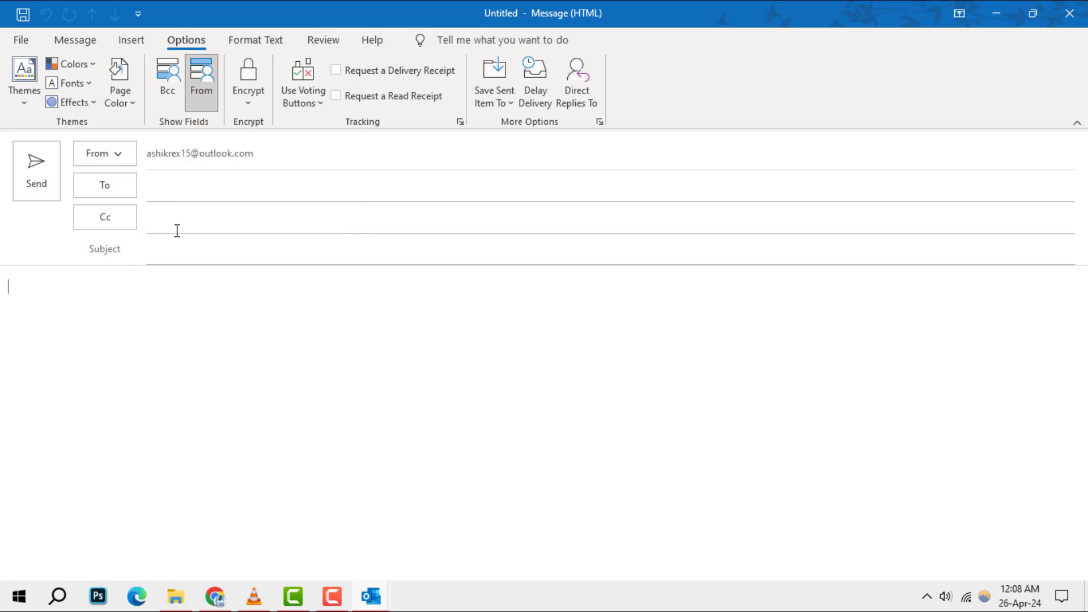
left_click(202, 79)
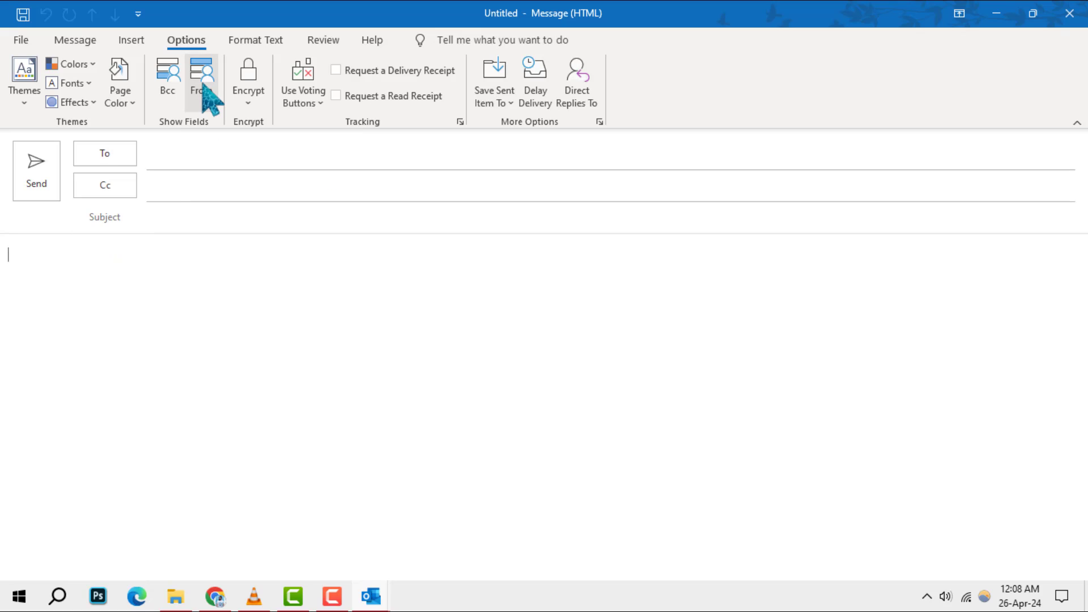
left_click(202, 73)
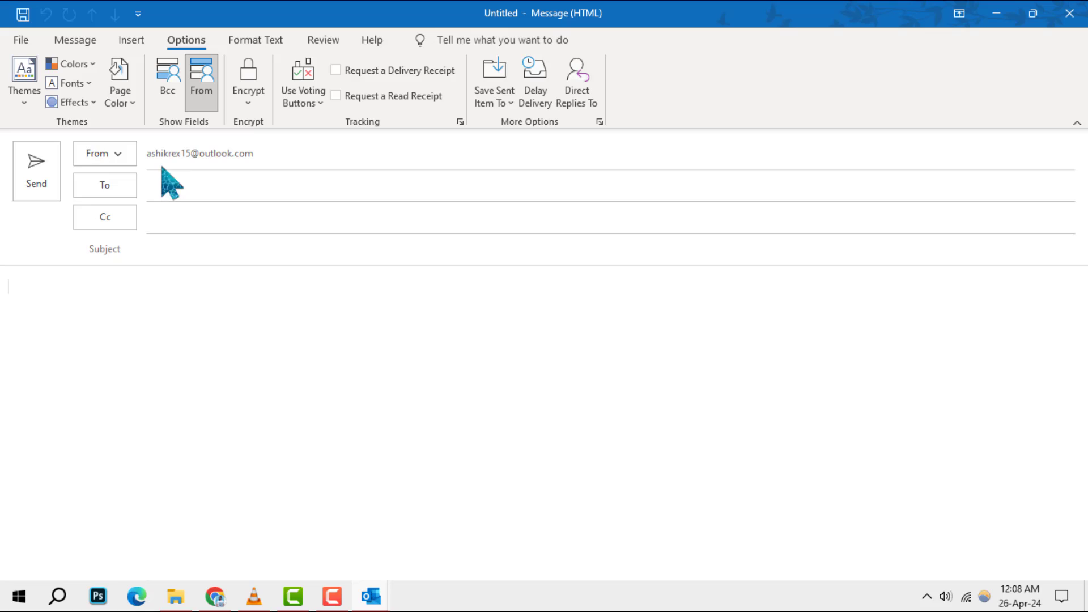
left_click(105, 153)
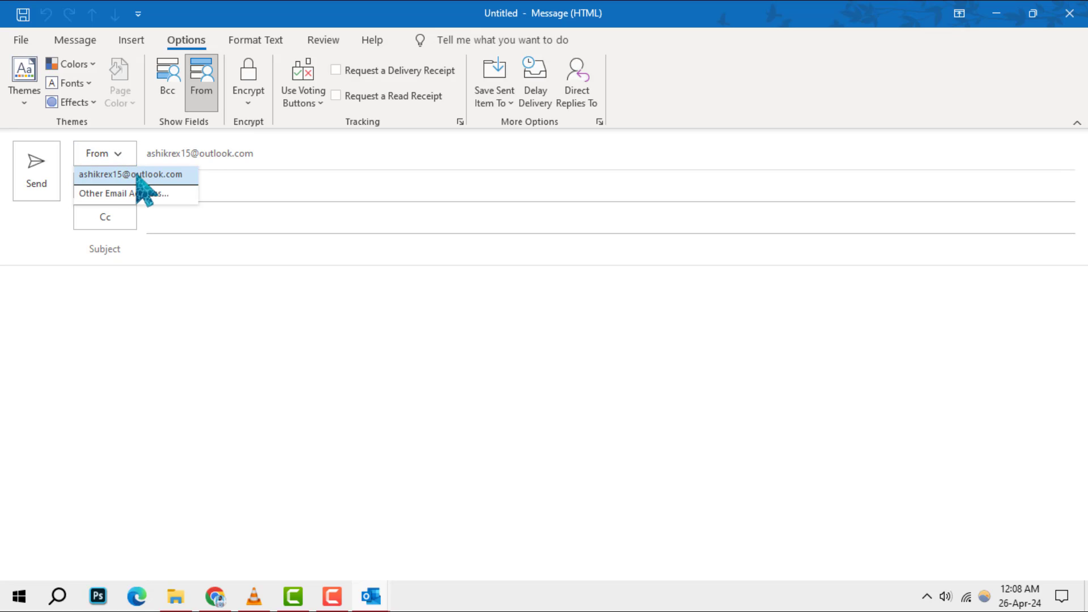
left_click(133, 174)
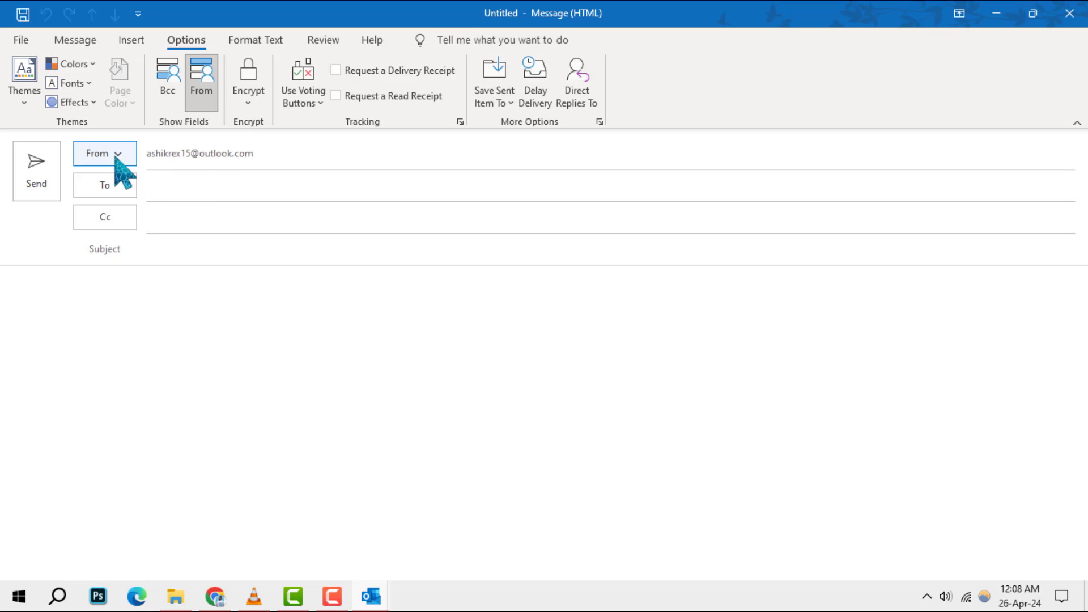